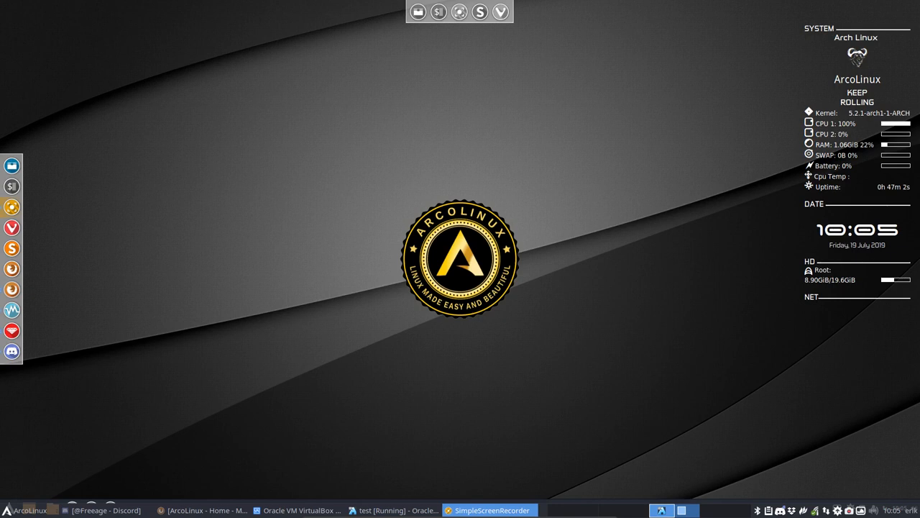
{"action": "mouse_move", "coordinate": [365, 295]}
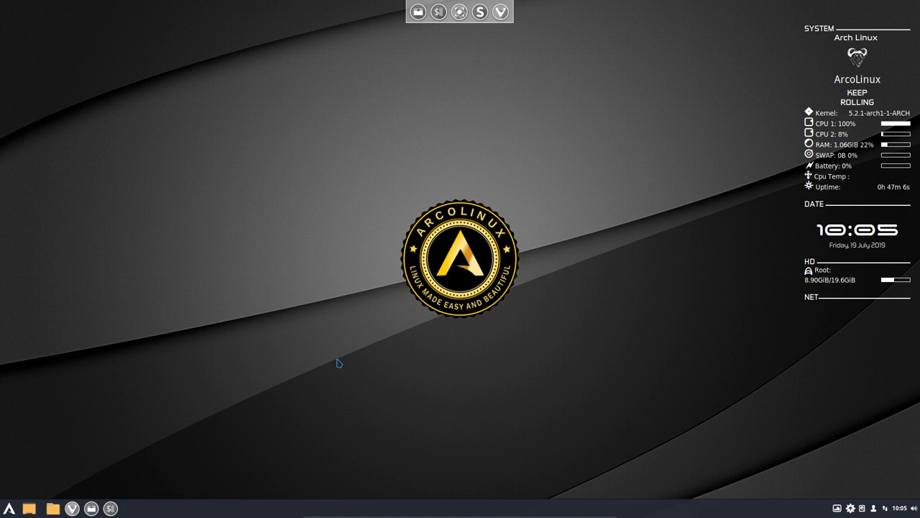
Launch the Nemo file manager from the applications menu
{"action": "left_click", "coordinate": [8, 507]}
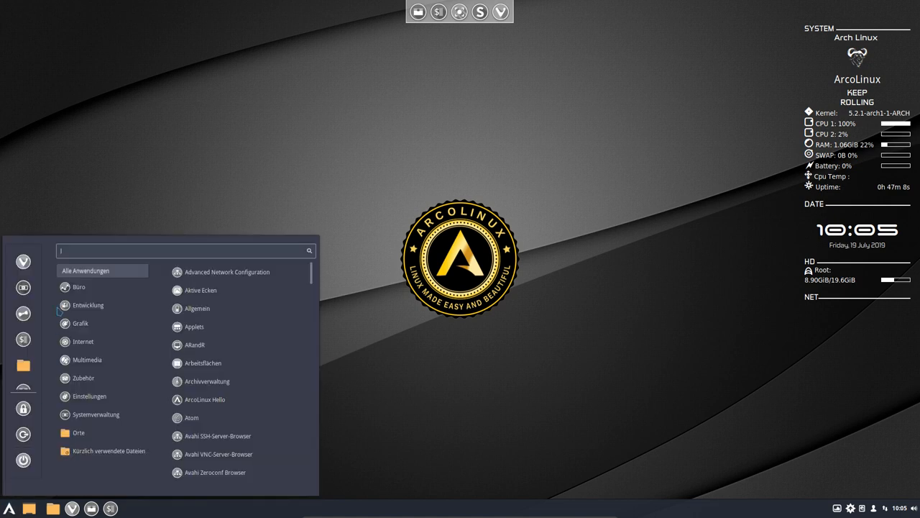
{"action": "left_click", "coordinate": [87, 305]}
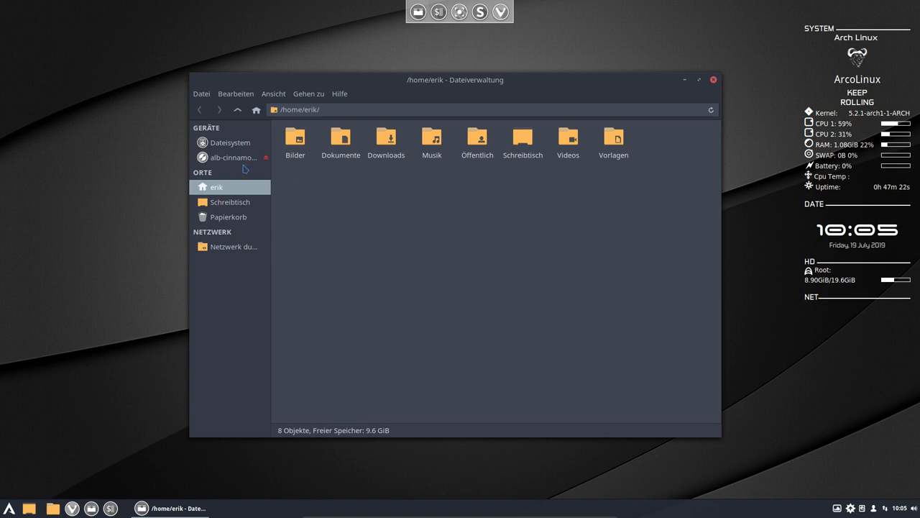
Browse from the file system root into /usr/share
{"action": "left_click", "coordinate": [231, 143]}
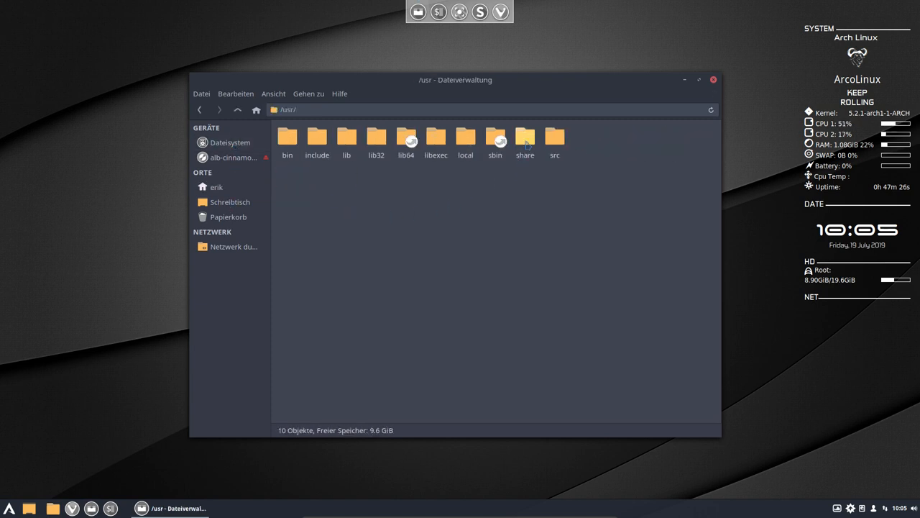
{"action": "double_click", "coordinate": [525, 136]}
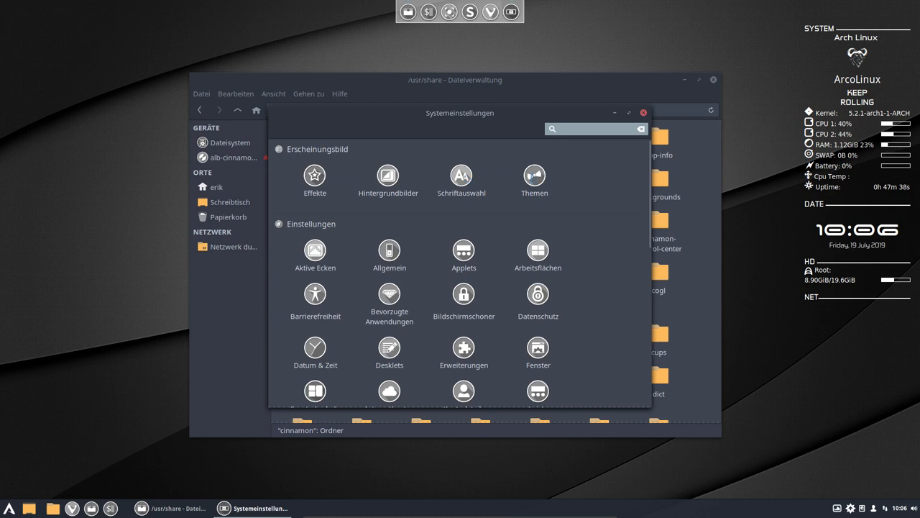
Open the Themen page under Erscheinungbild in System Settings
{"action": "left_click", "coordinate": [534, 179]}
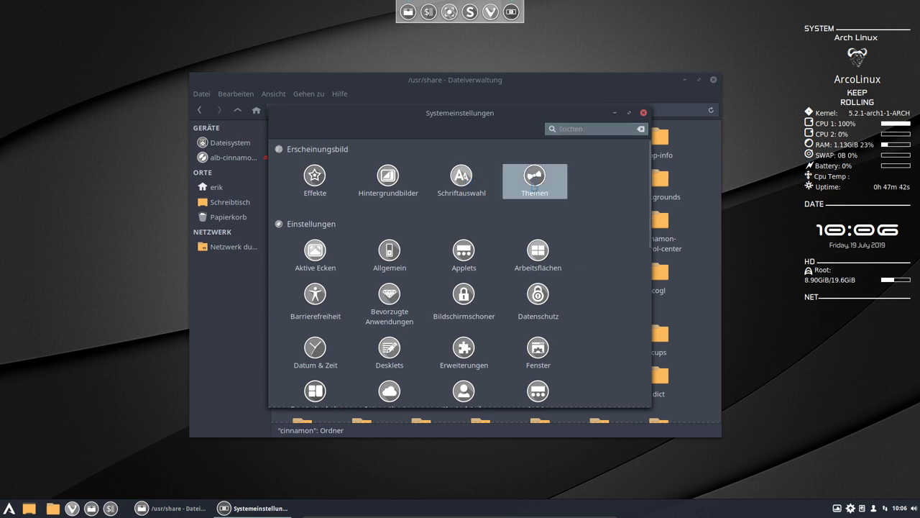
{"action": "left_click", "coordinate": [534, 181]}
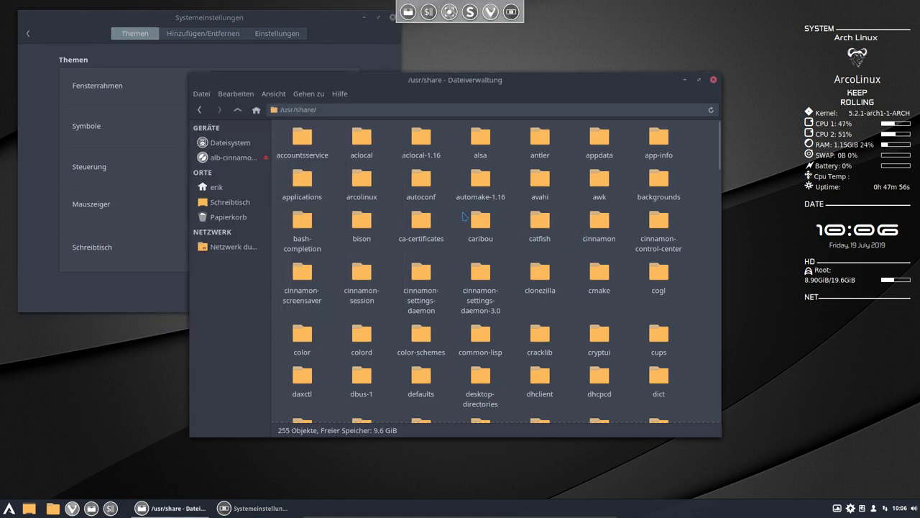
{"action": "mouse_move", "coordinate": [521, 316]}
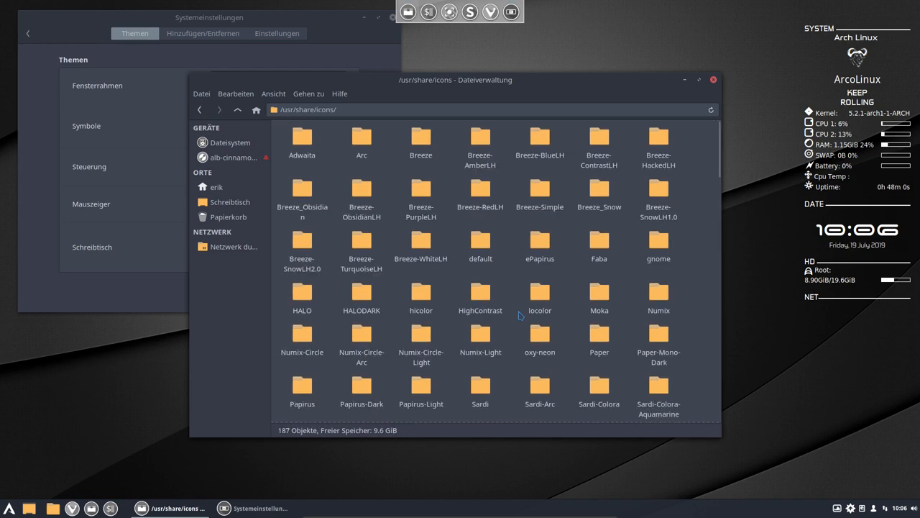
Scroll /usr/share/icons and select the Sardi-Mono-Papirus-Colora-Casablanca folder
{"action": "scroll", "scroll_direction": "down", "scroll_amount": 3}
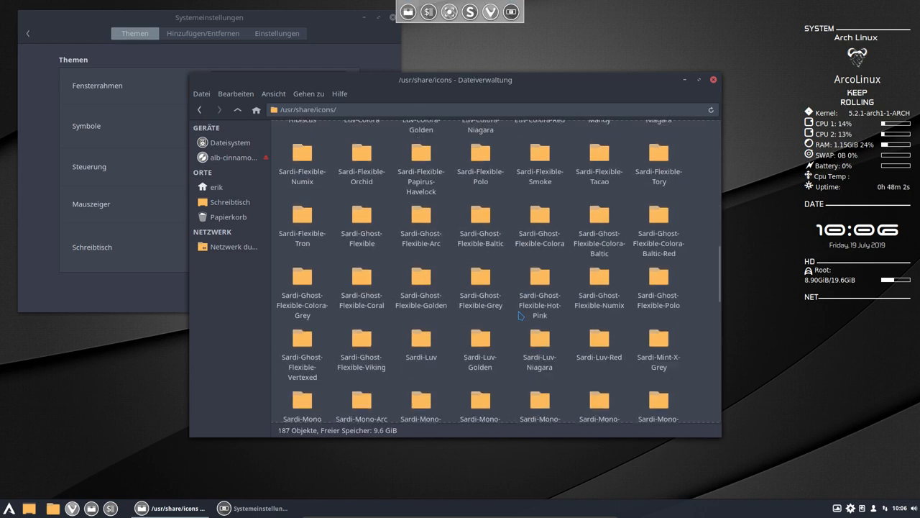
{"action": "scroll", "scroll_direction": "down", "scroll_amount": 3}
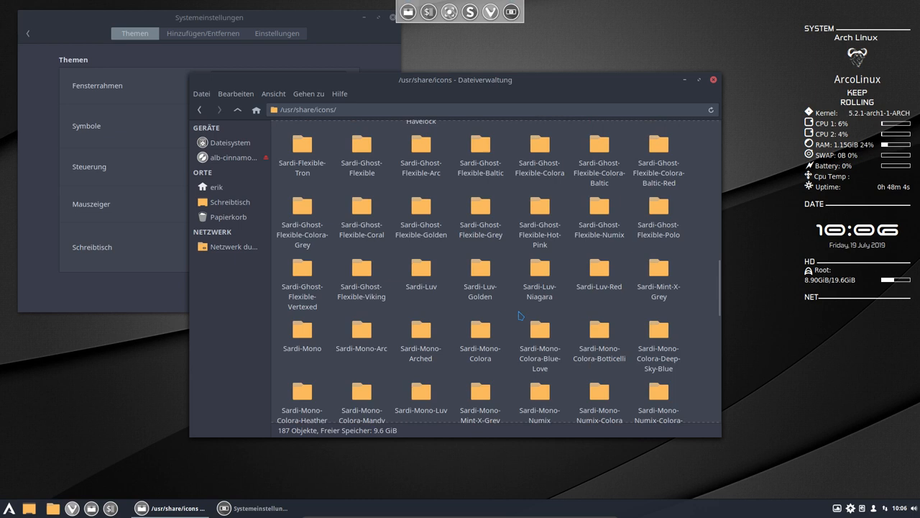
{"action": "scroll", "scroll_direction": "down", "scroll_amount": 3}
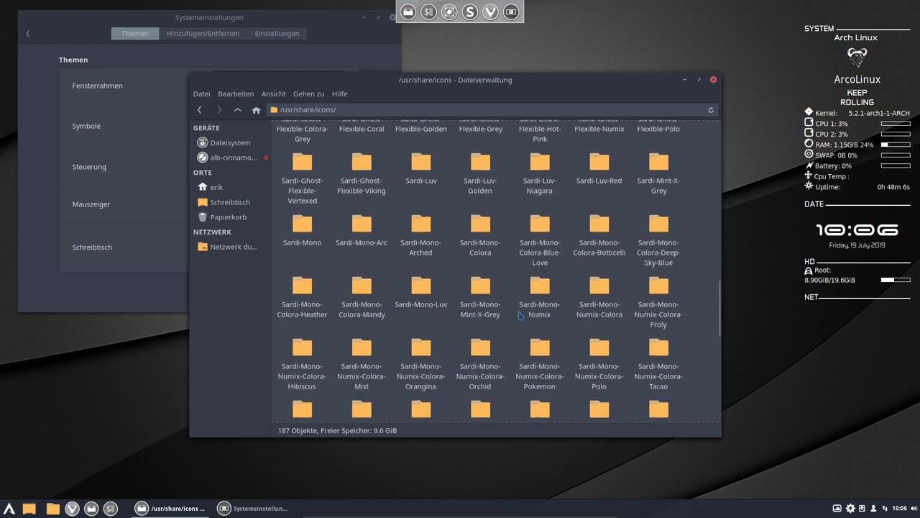
{"action": "scroll", "scroll_direction": "down", "scroll_amount": 3}
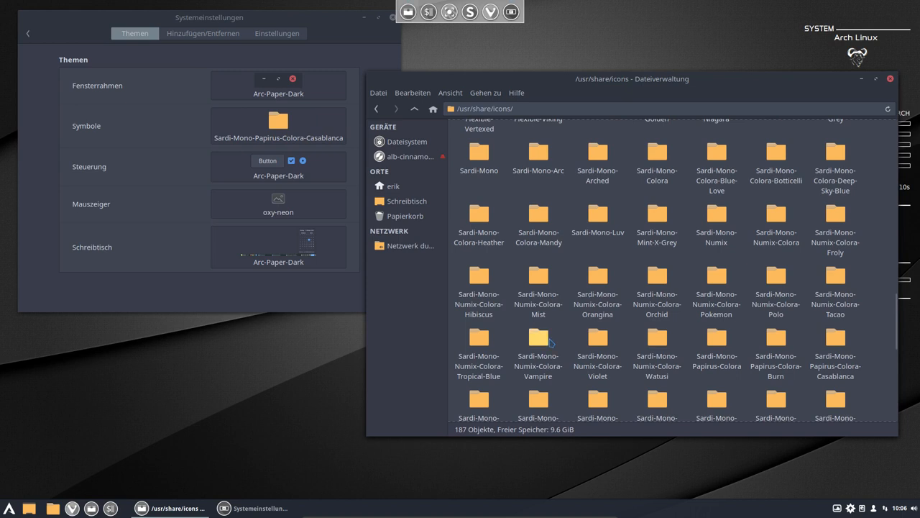
{"action": "scroll", "scroll_direction": "down", "scroll_amount": 3}
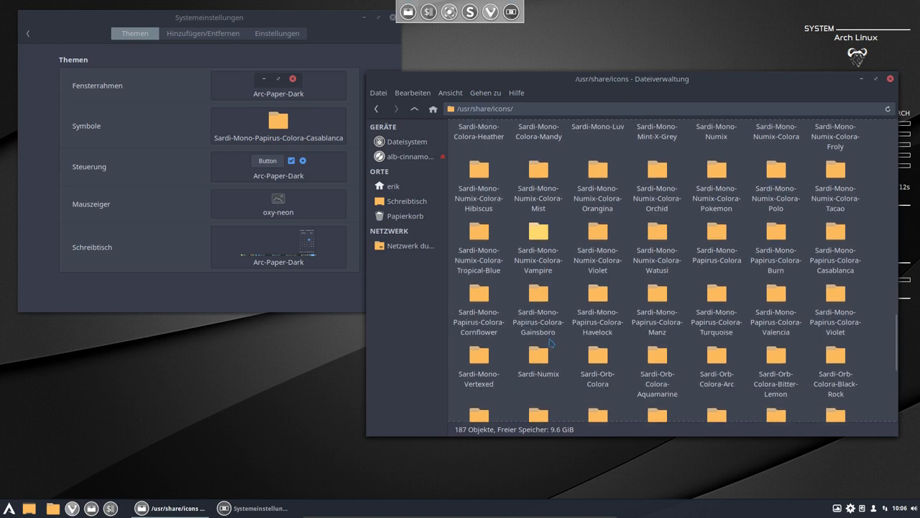
{"action": "left_click", "coordinate": [598, 293]}
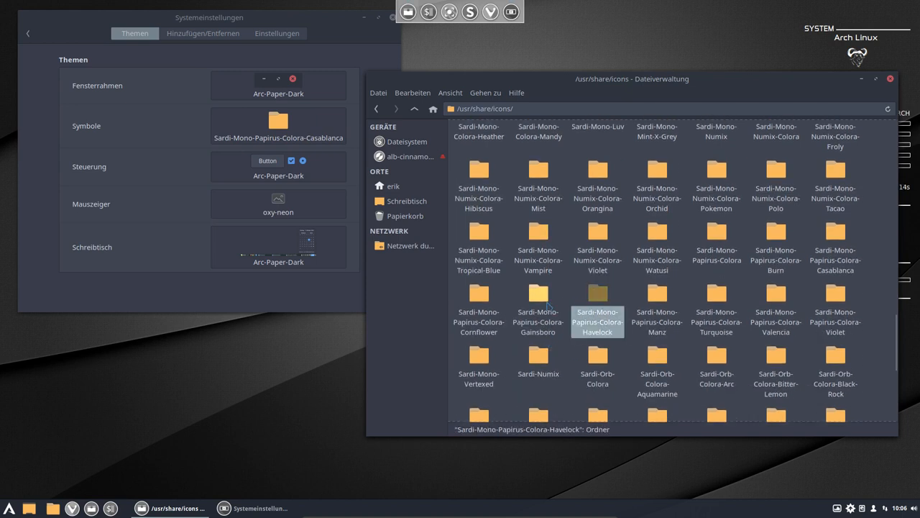
{"action": "left_click", "coordinate": [538, 295]}
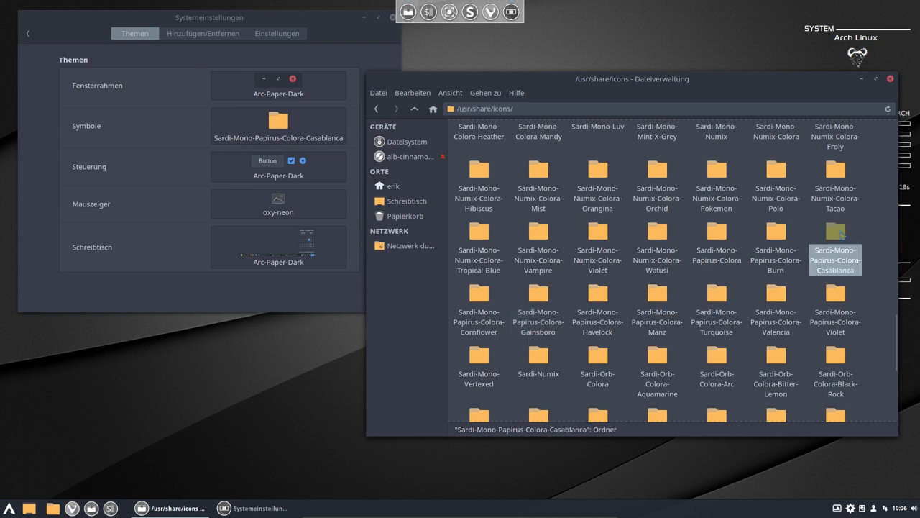
{"action": "double_click", "coordinate": [836, 242]}
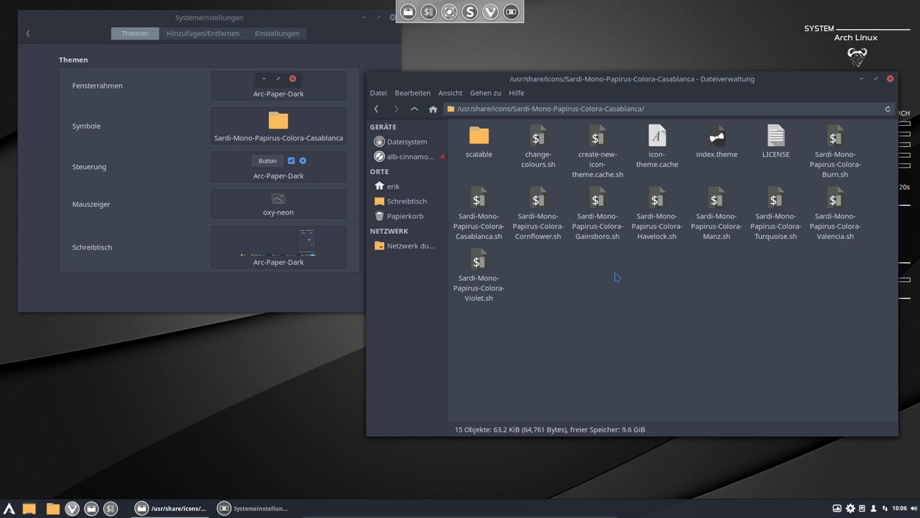
{"action": "double_click", "coordinate": [479, 137]}
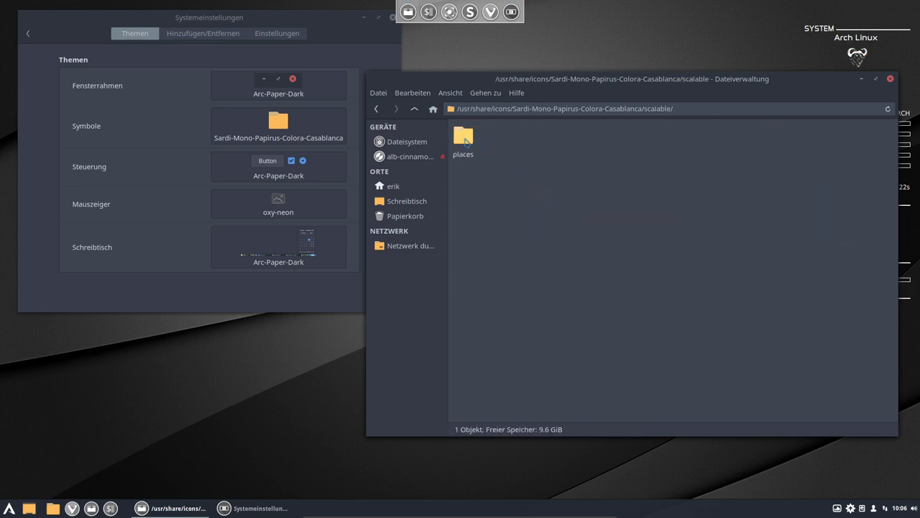
{"action": "double_click", "coordinate": [463, 137]}
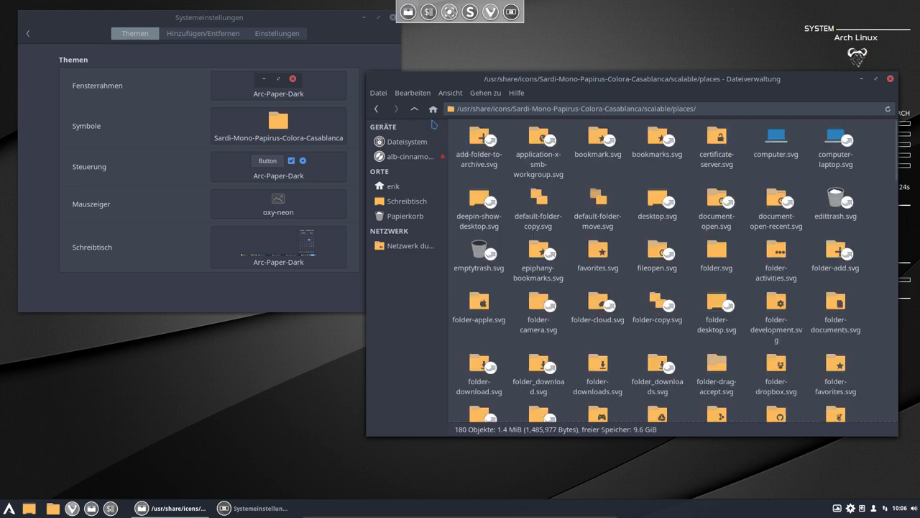
{"action": "left_click", "coordinate": [414, 109]}
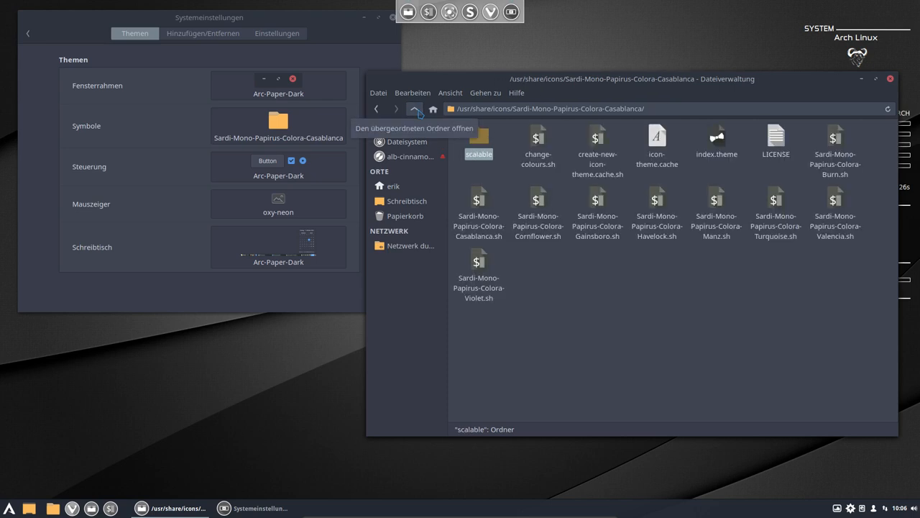
{"action": "left_click", "coordinate": [414, 109]}
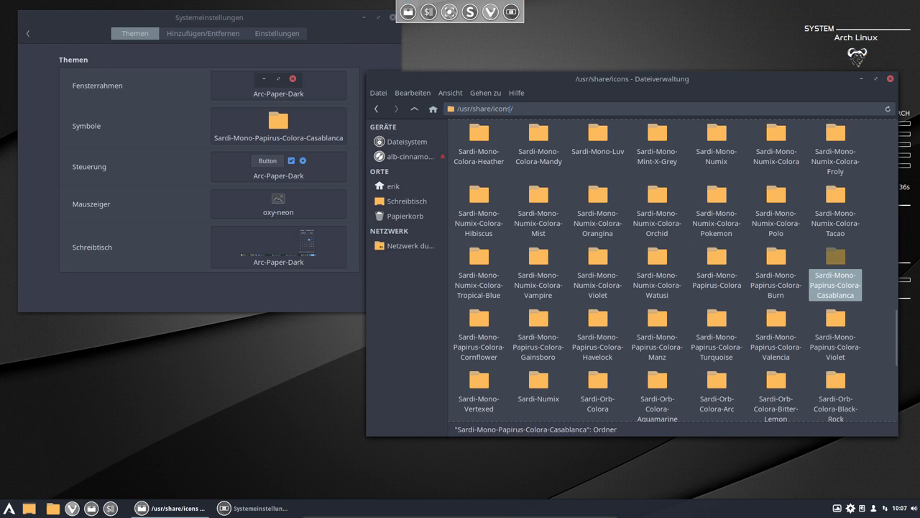
Rename the copied folder to Surfn-Papirus-Colora-Casablanca and open it
{"action": "left_click", "coordinate": [393, 186]}
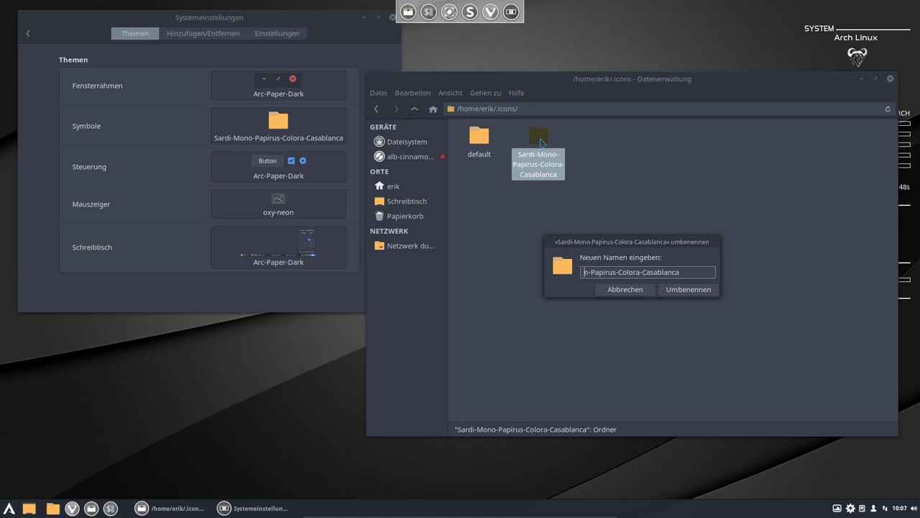
{"action": "type", "text": "Surf"}
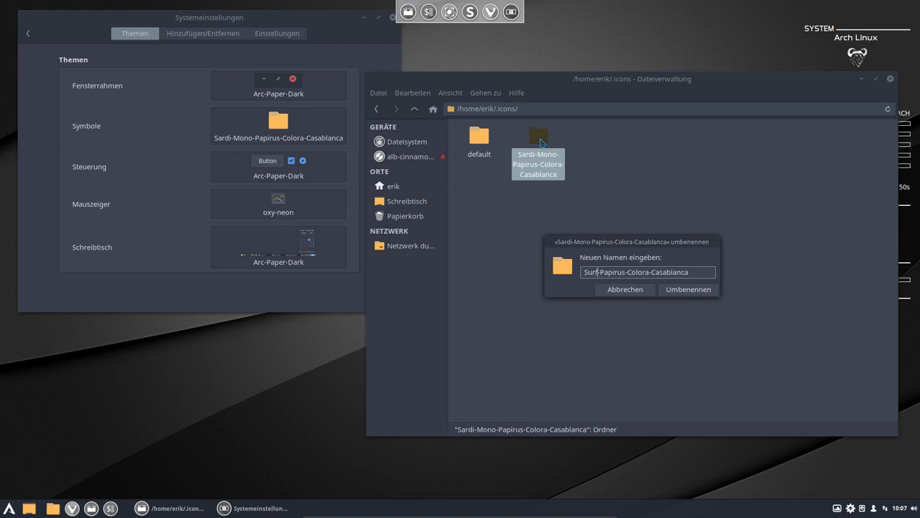
{"action": "left_click", "coordinate": [687, 289]}
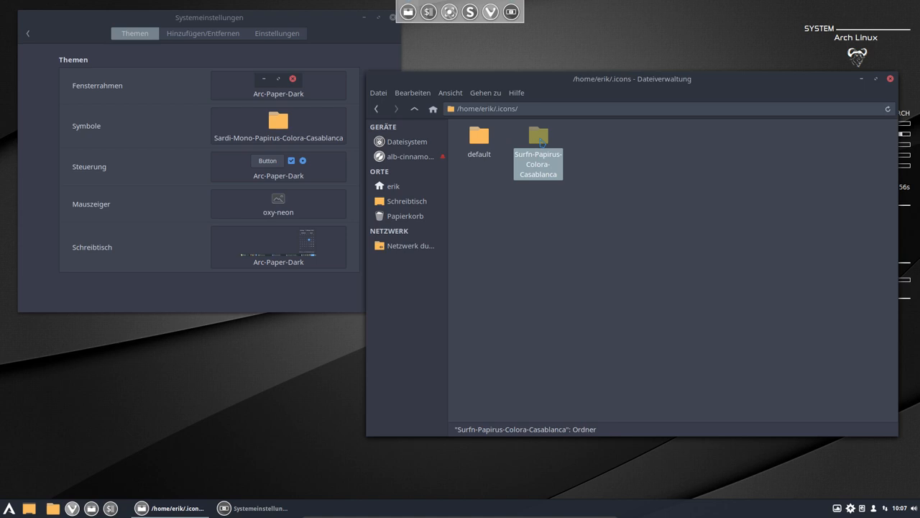
{"action": "double_click", "coordinate": [537, 137]}
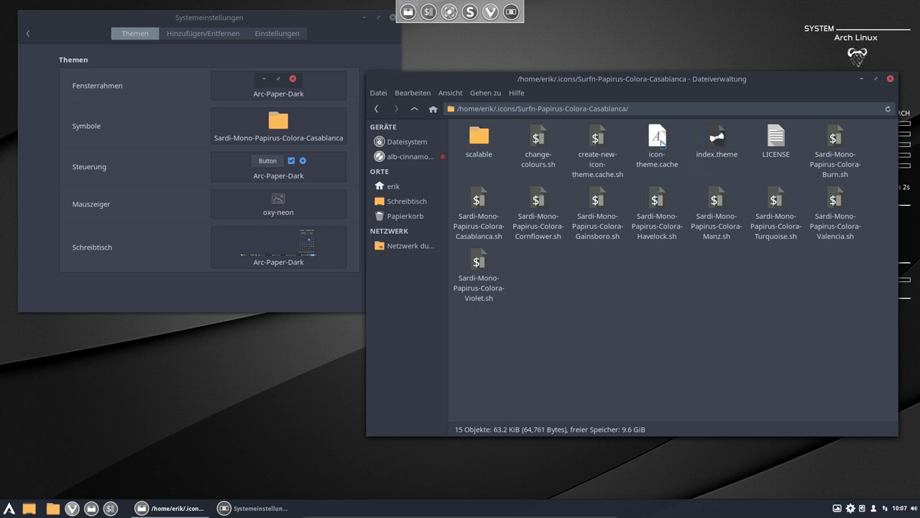
Edit index.theme's Name to Surfn Papirus Colora Casablanca and save
{"action": "left_click", "coordinate": [656, 136]}
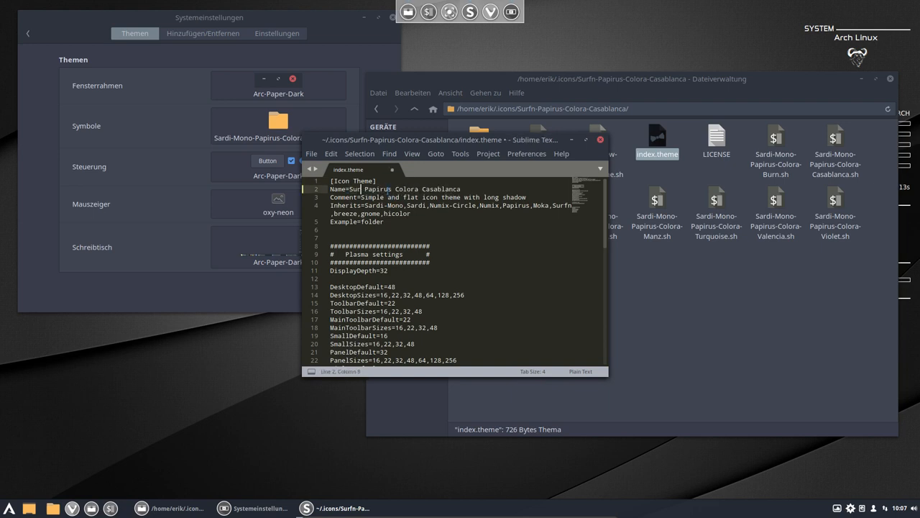
{"action": "type", "text": "fn"}
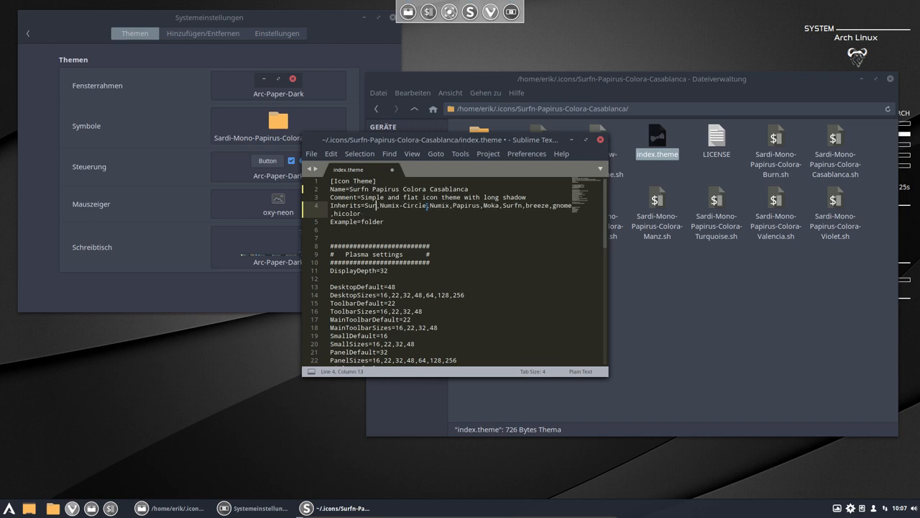
{"action": "key", "text": "ctrl+s"}
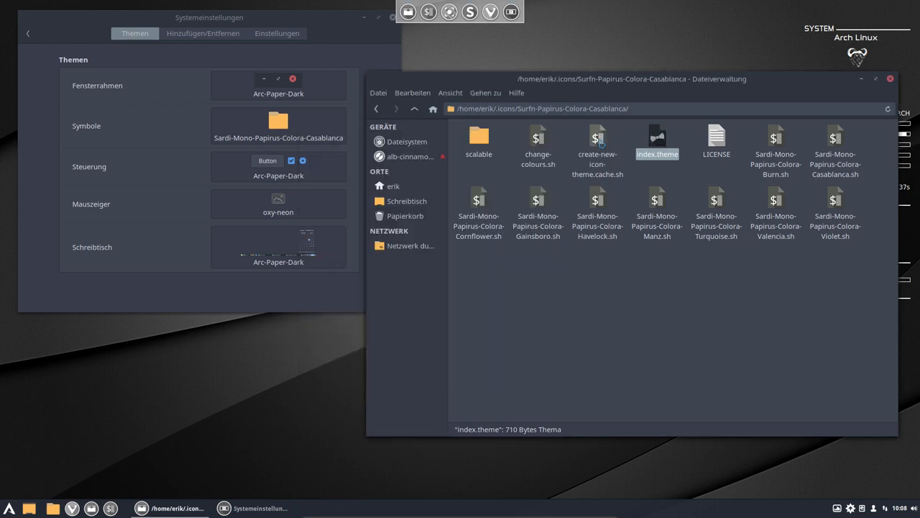
{"action": "mouse_move", "coordinate": [363, 34]}
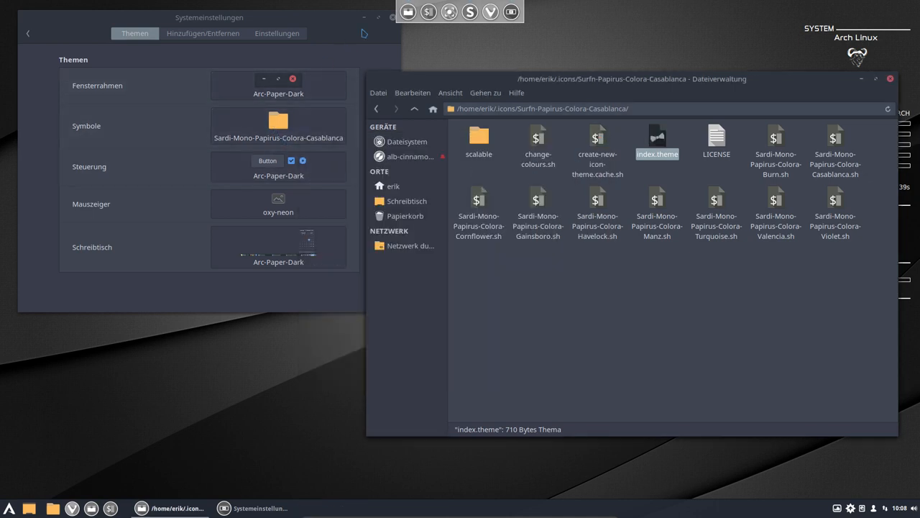
Reopen System Settings on Themen and show the Symbole icon theme list
{"action": "left_click_drag", "start_coordinate": [209, 17], "coordinate": [301, 64]}
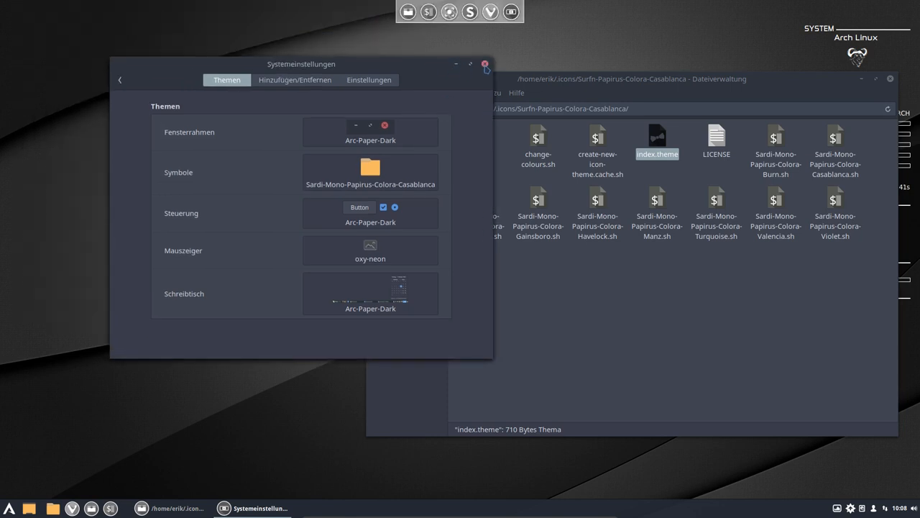
{"action": "left_click", "coordinate": [484, 64]}
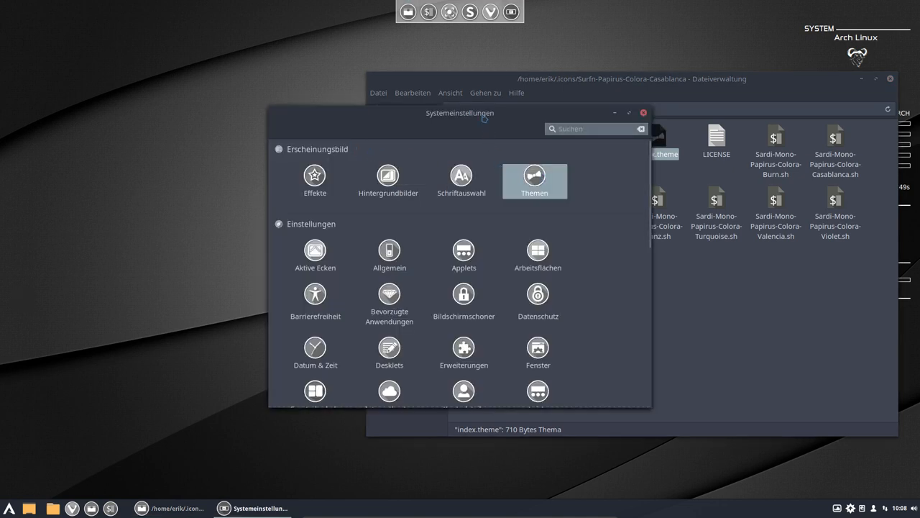
{"action": "left_click_drag", "start_coordinate": [460, 112], "coordinate": [311, 77]}
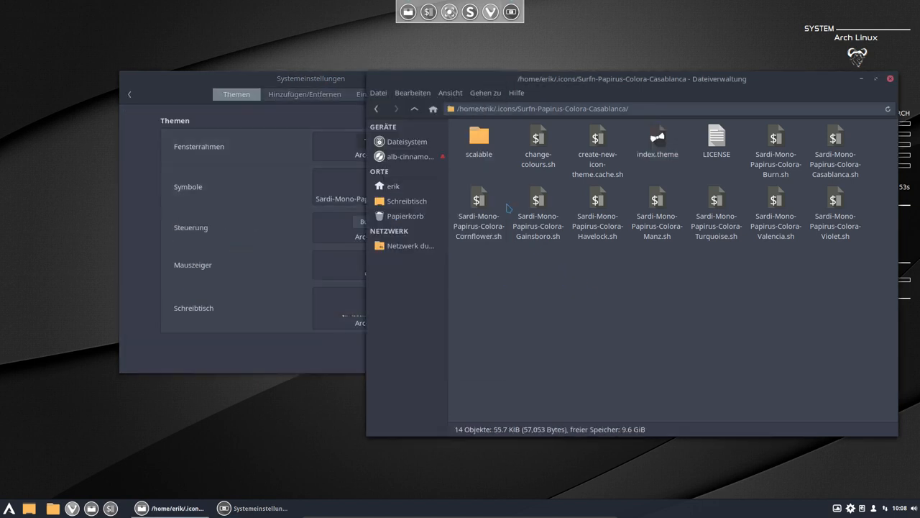
{"action": "left_click", "coordinate": [376, 109]}
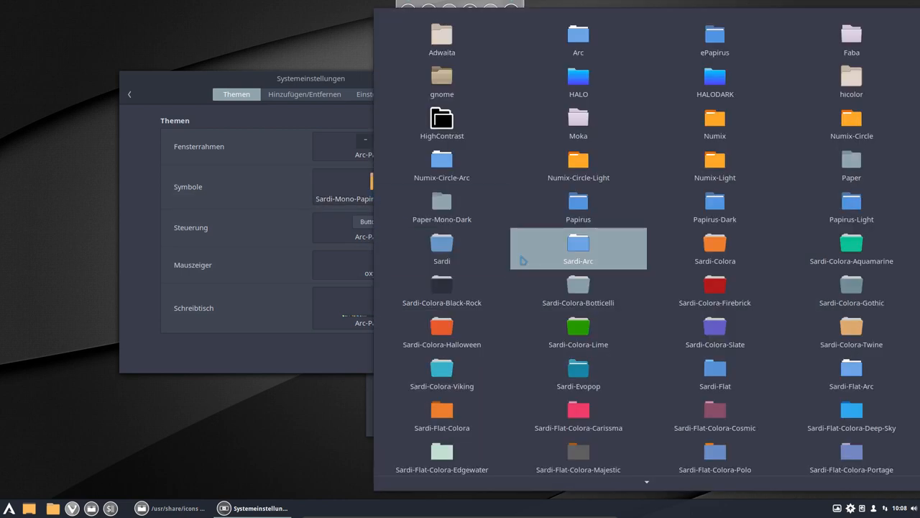
Choose Surfn-Papirus-Colora-Casablanca from the icon list and close System Settings
{"action": "scroll", "scroll_direction": "down", "scroll_amount": 3}
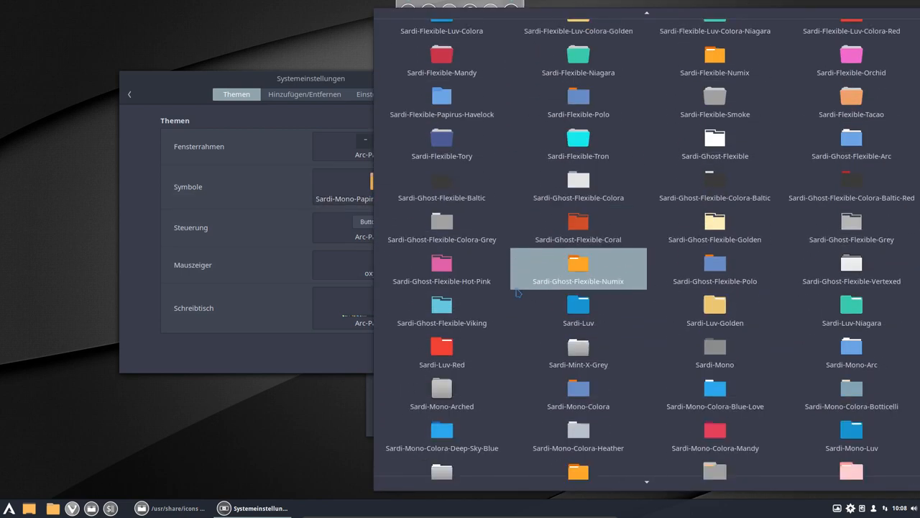
{"action": "scroll", "scroll_direction": "down", "scroll_amount": 3}
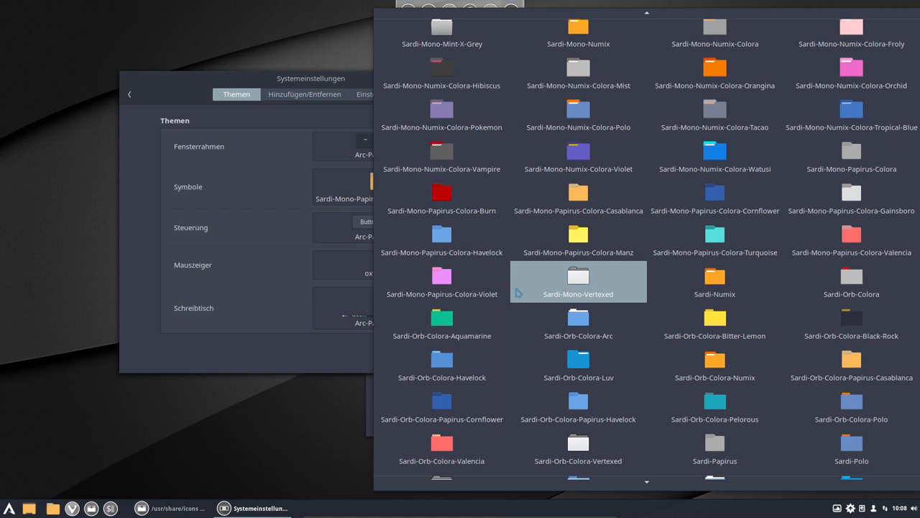
{"action": "scroll", "scroll_direction": "down", "scroll_amount": 3}
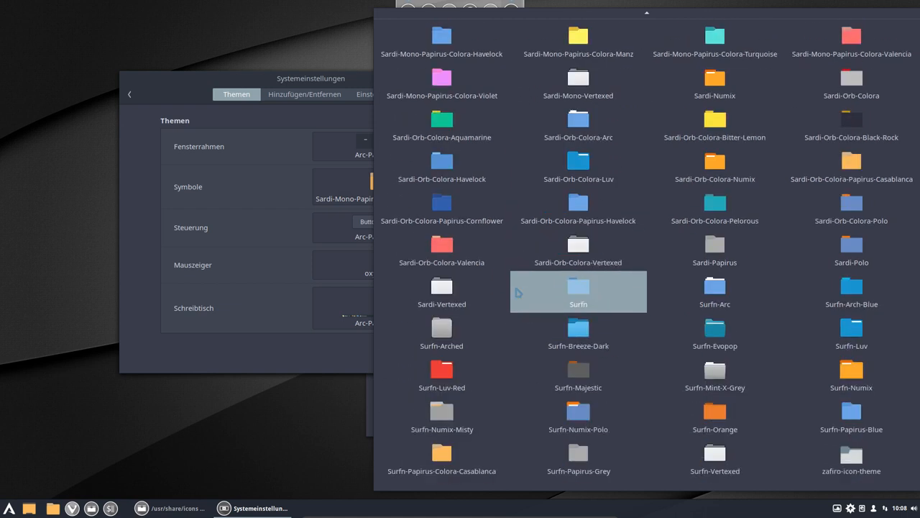
{"action": "left_click", "coordinate": [442, 458]}
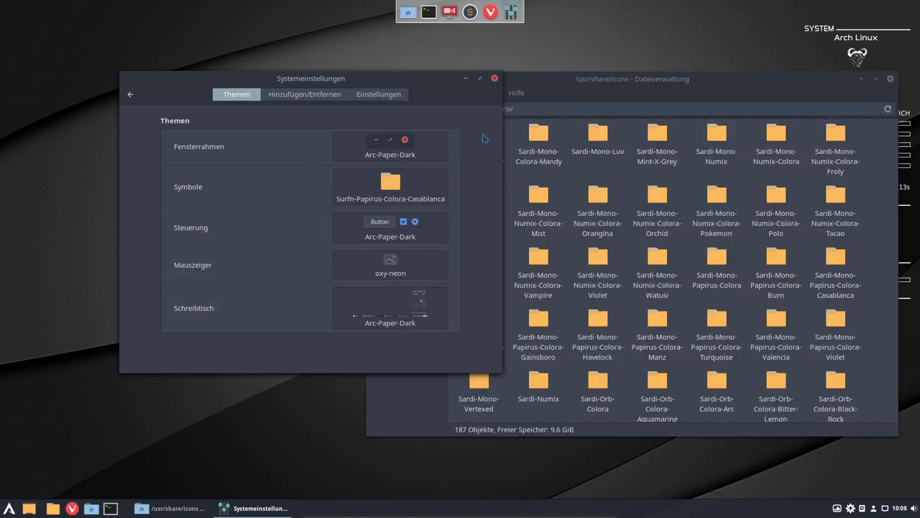
{"action": "left_click", "coordinate": [494, 77]}
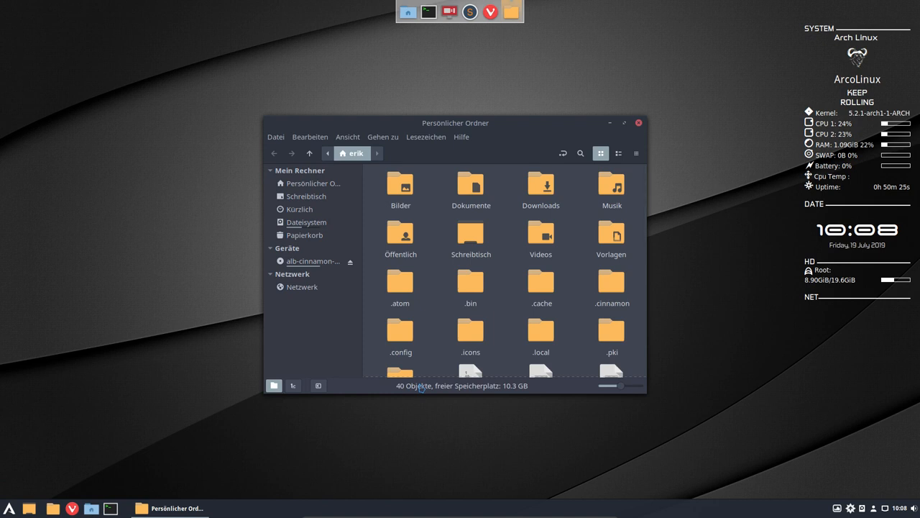
Hide the home folder's hidden items and close the Nemo window
{"action": "left_click", "coordinate": [618, 153]}
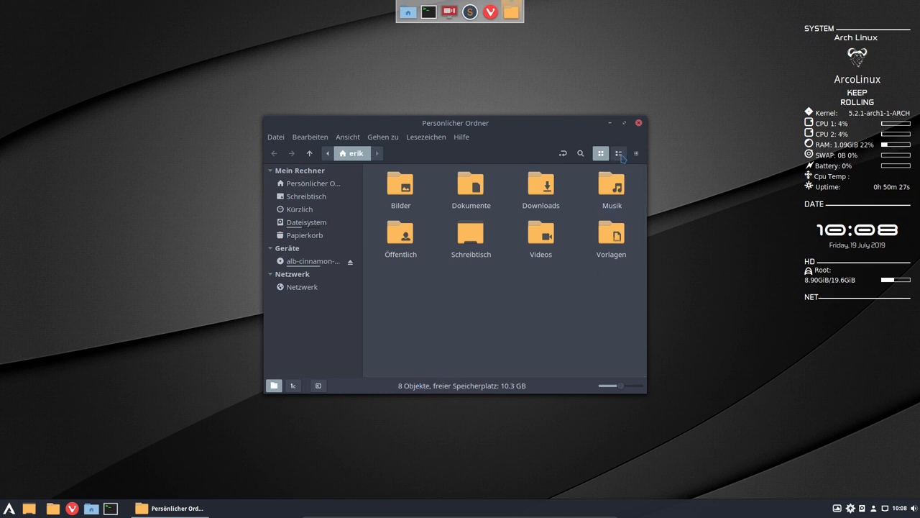
{"action": "left_click", "coordinate": [638, 123]}
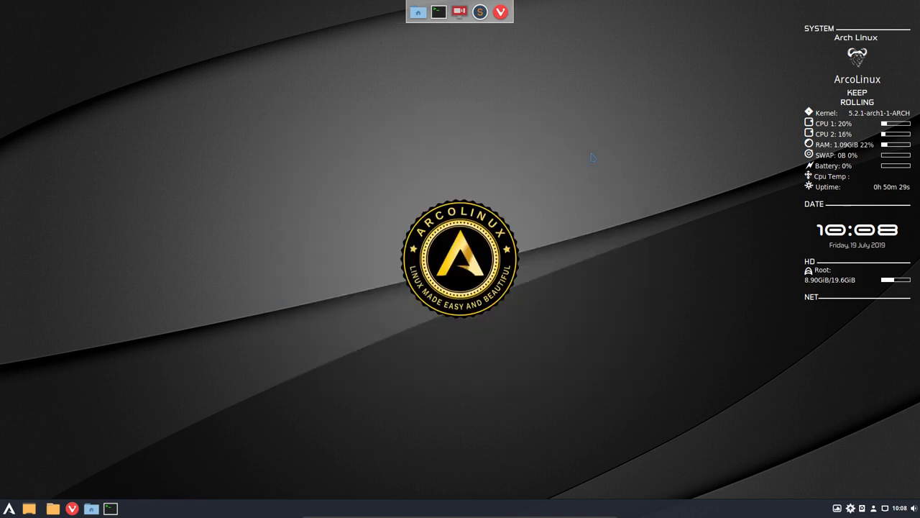
{"action": "mouse_move", "coordinate": [562, 214]}
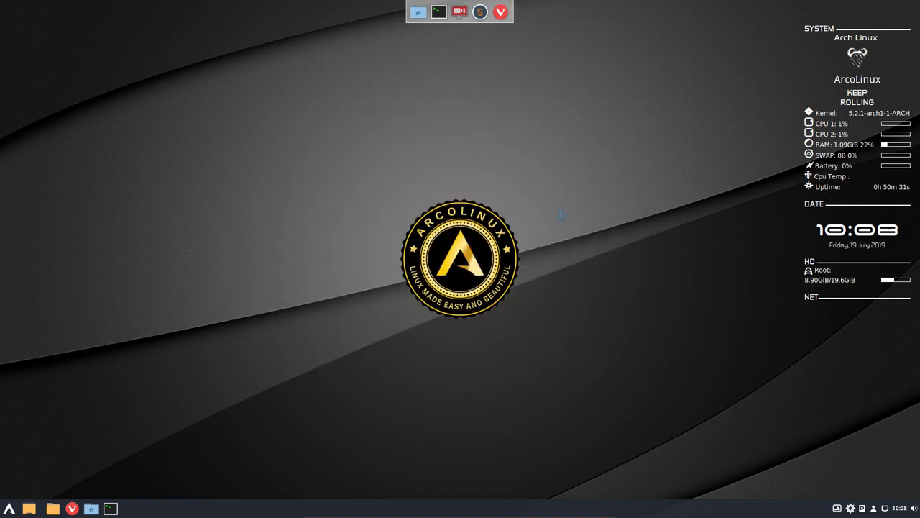